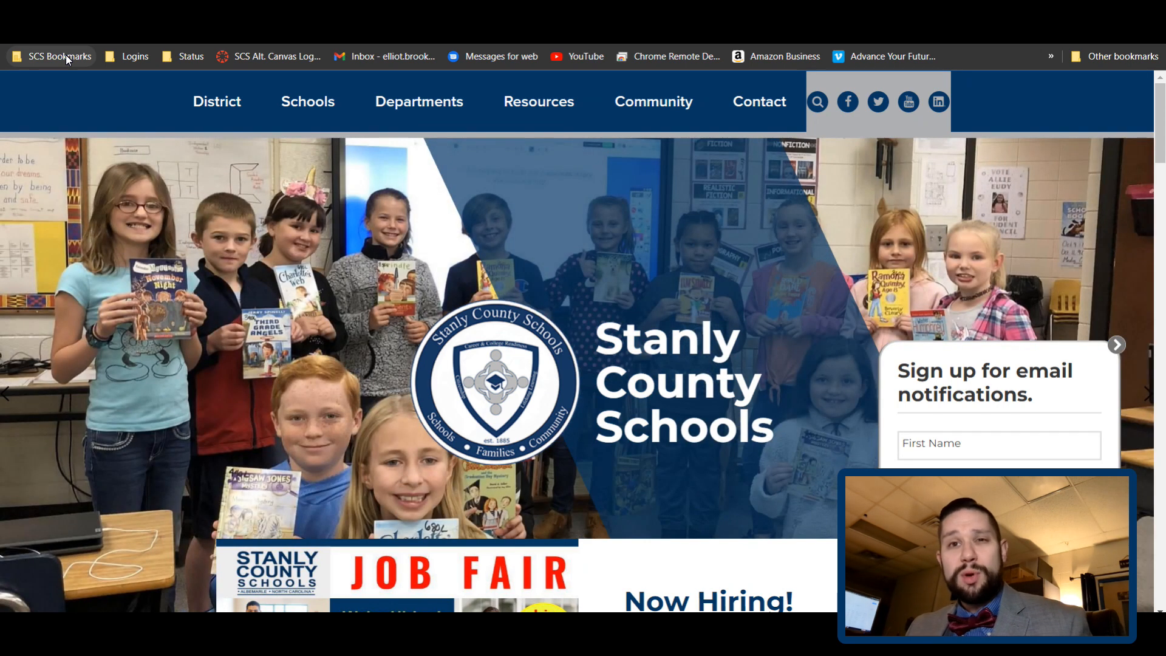
# - Open Papercut Printing from the SCS Bookmarks folder in Chrome
pyautogui.click(57, 56)
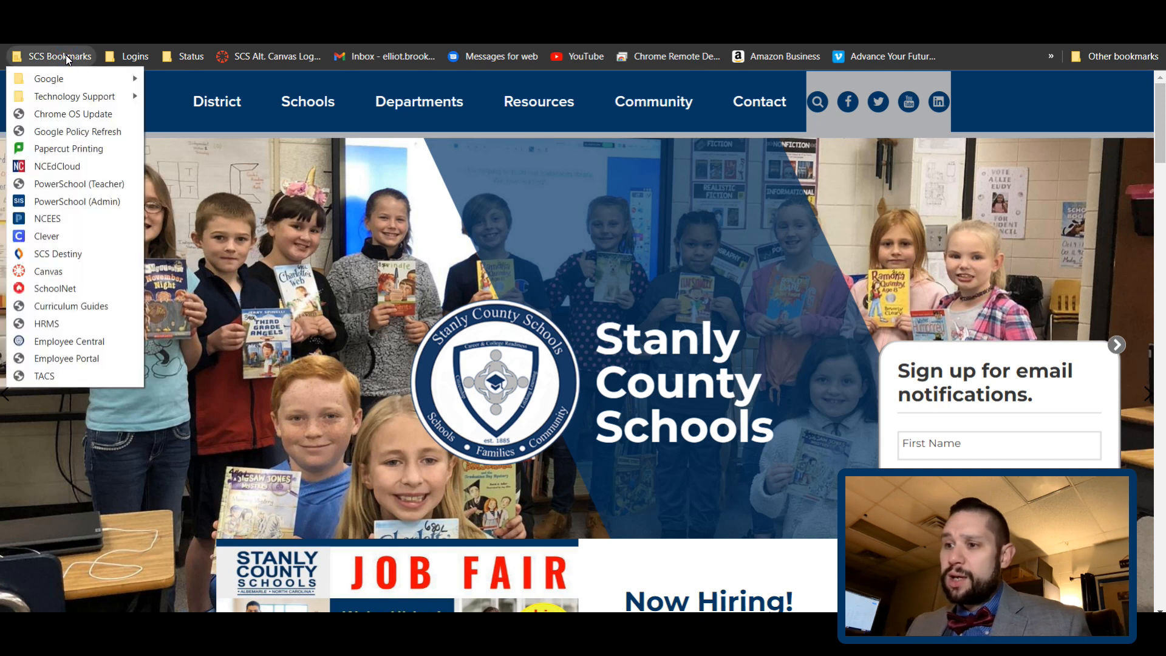
pyautogui.moveTo(68, 149)
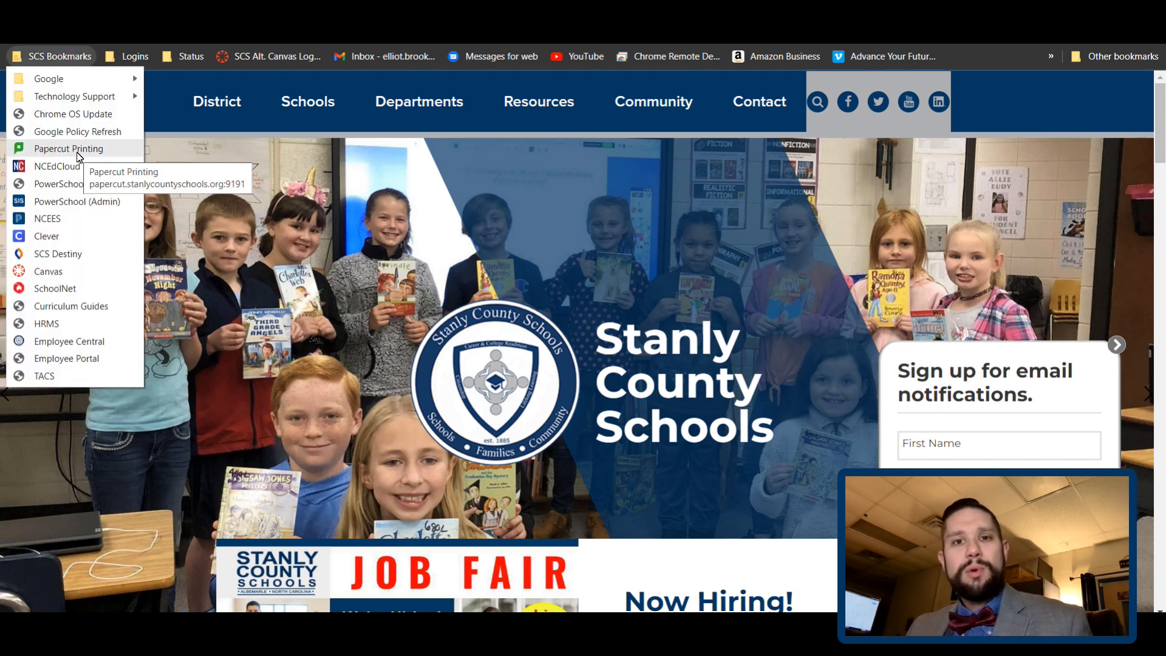
pyautogui.click(68, 149)
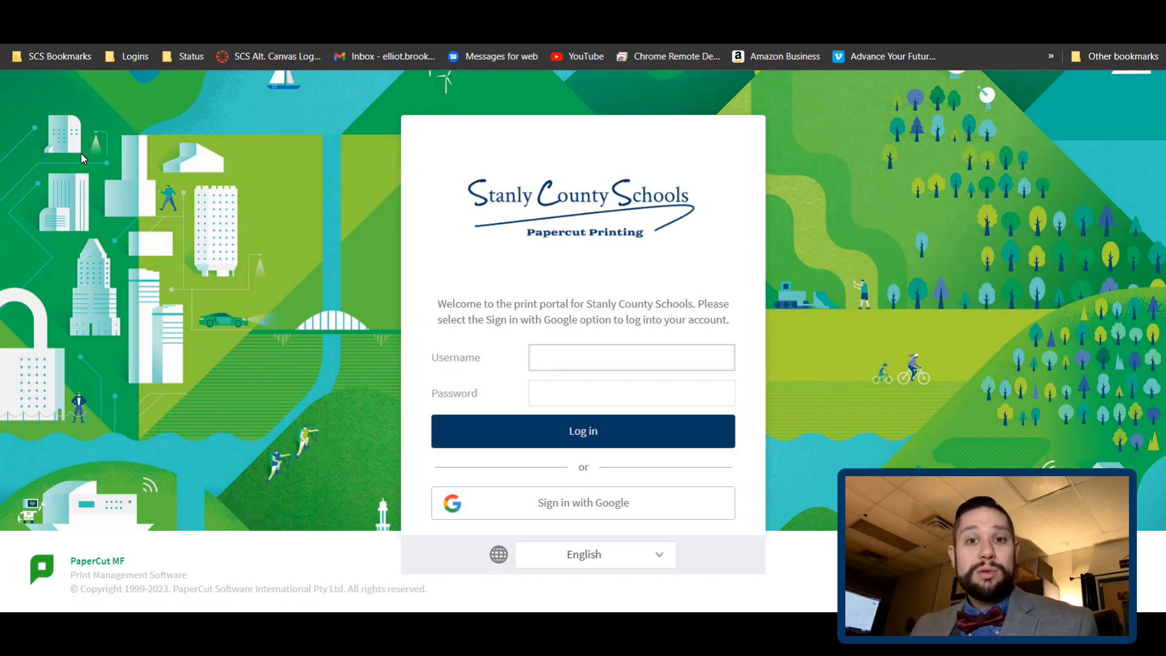
# - Sign in to the Stanly County Schools PaperCut portal with the school Google account
pyautogui.click(631, 357)
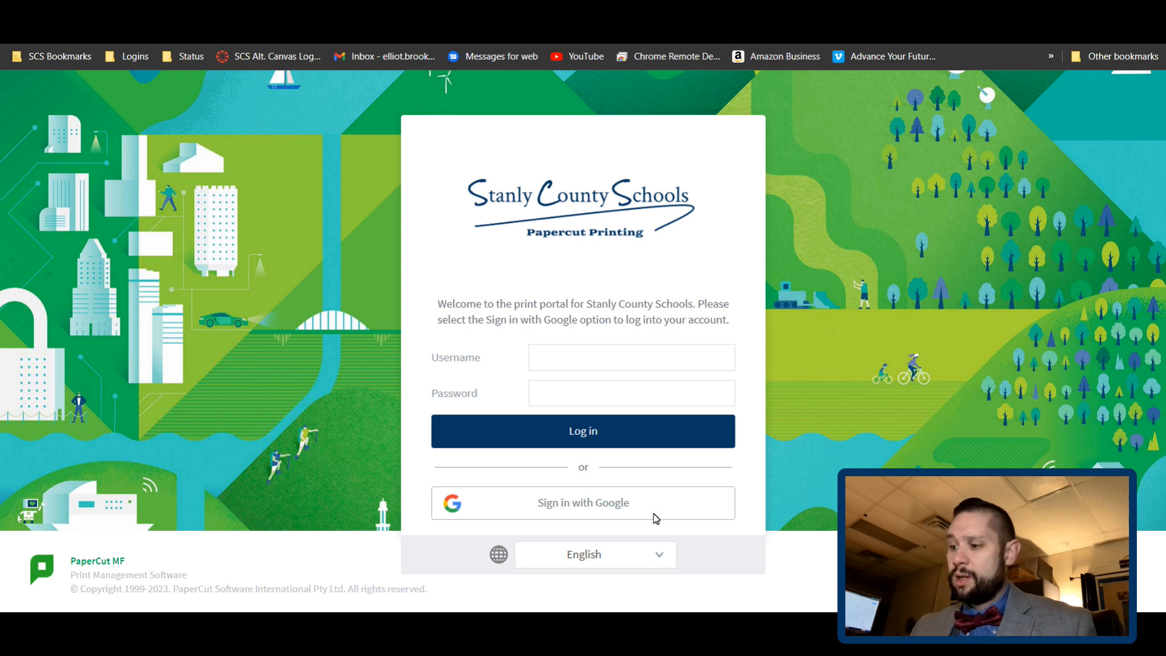
pyautogui.click(583, 503)
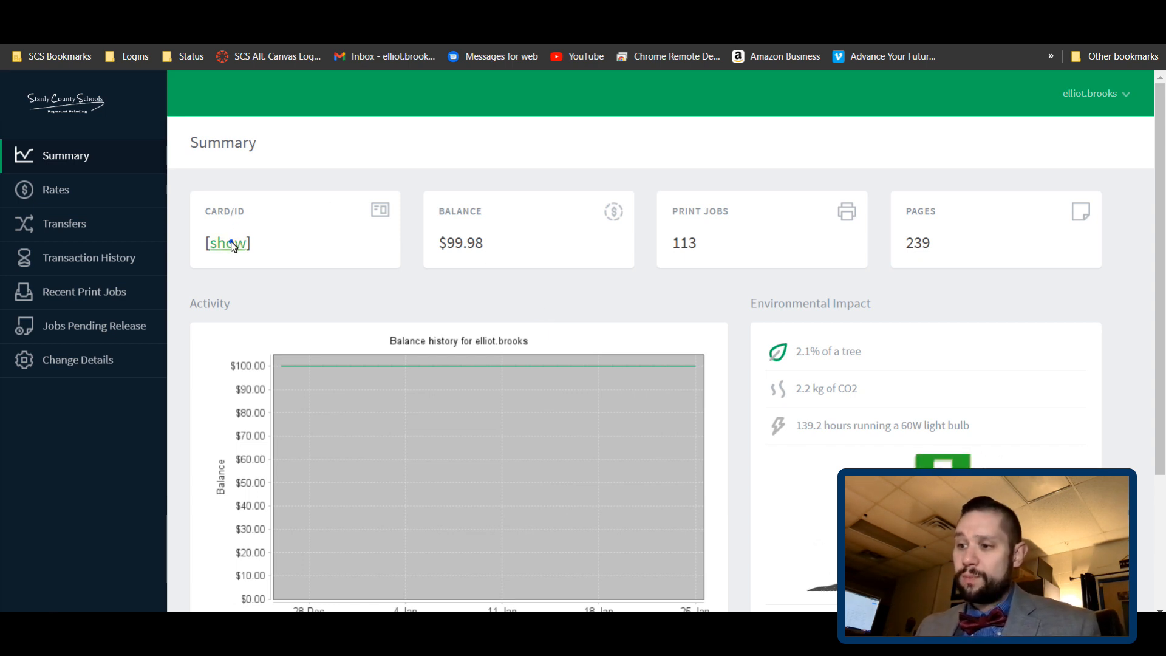
pyautogui.click(226, 243)
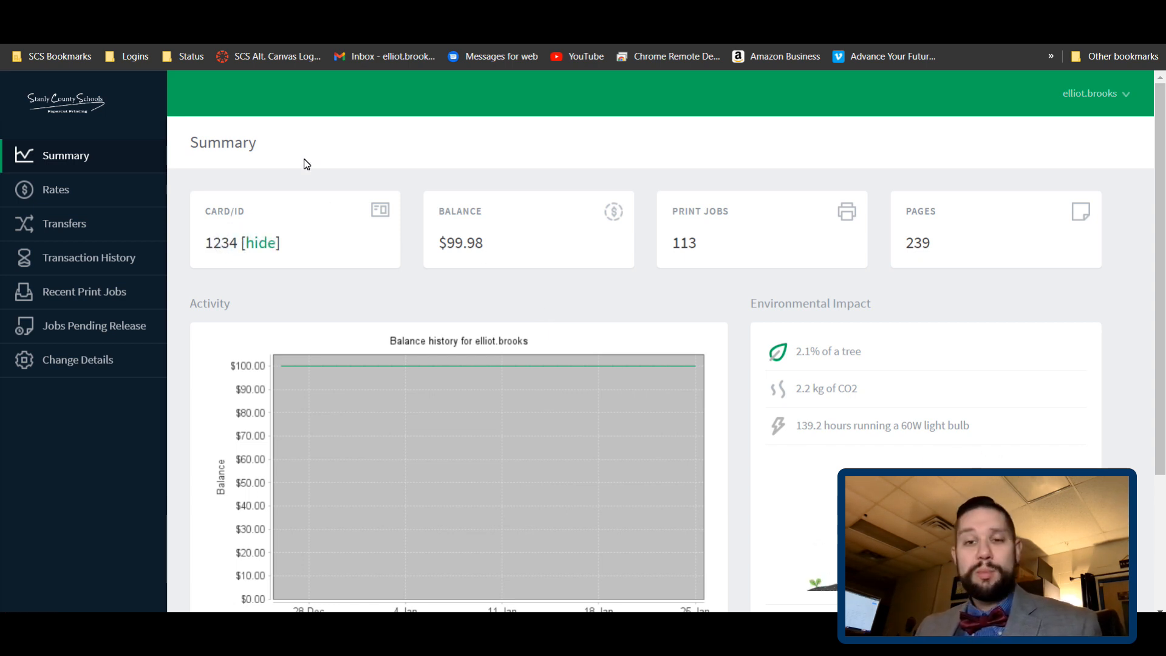
pyautogui.moveTo(181, 268)
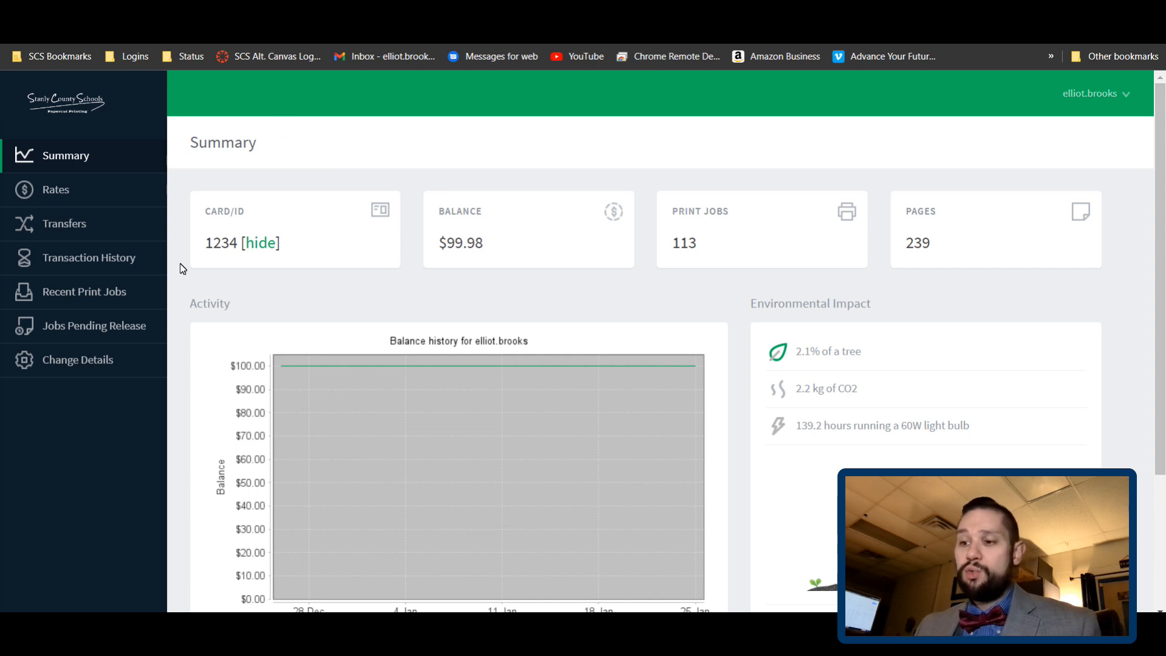
pyautogui.moveTo(78, 359)
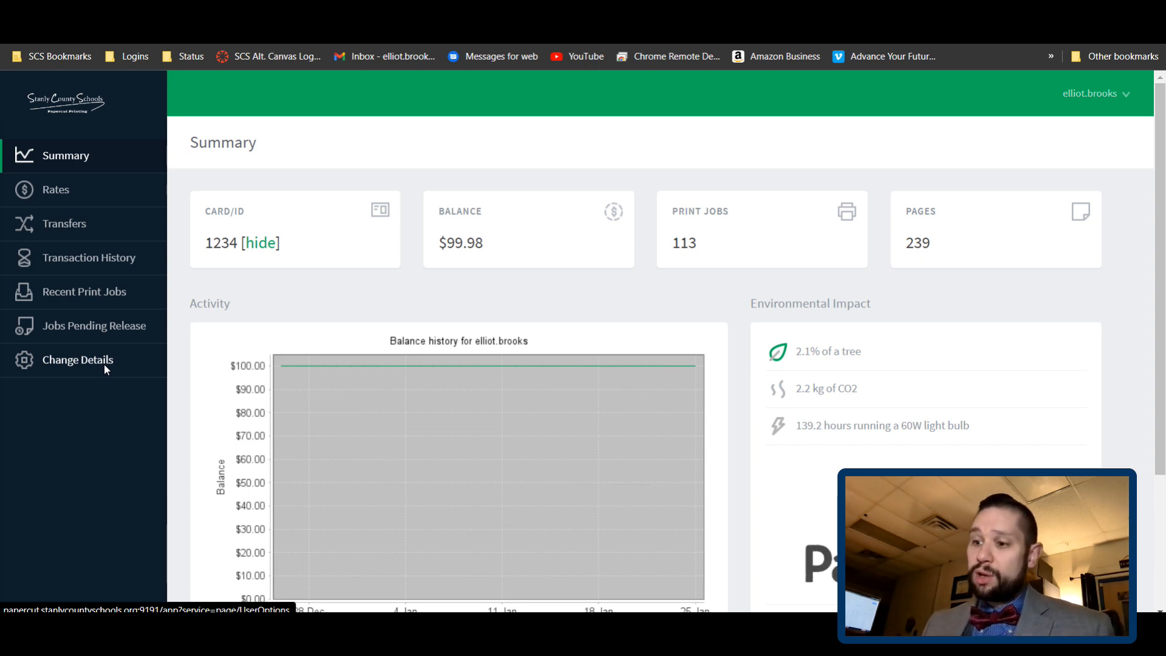
pyautogui.click(77, 360)
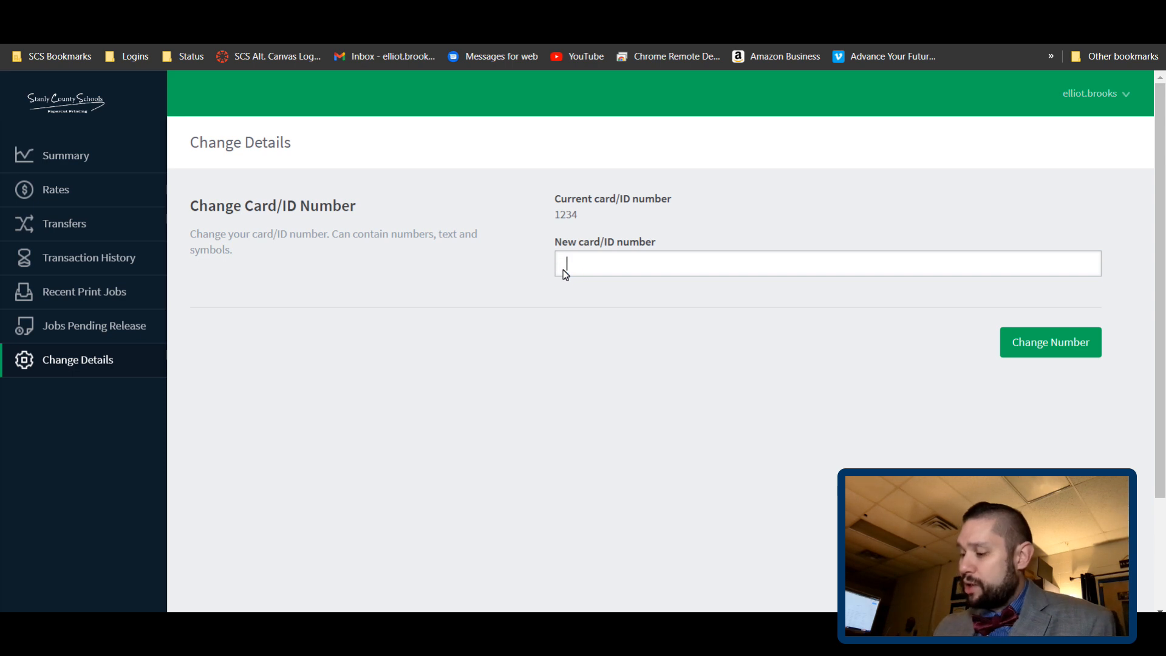
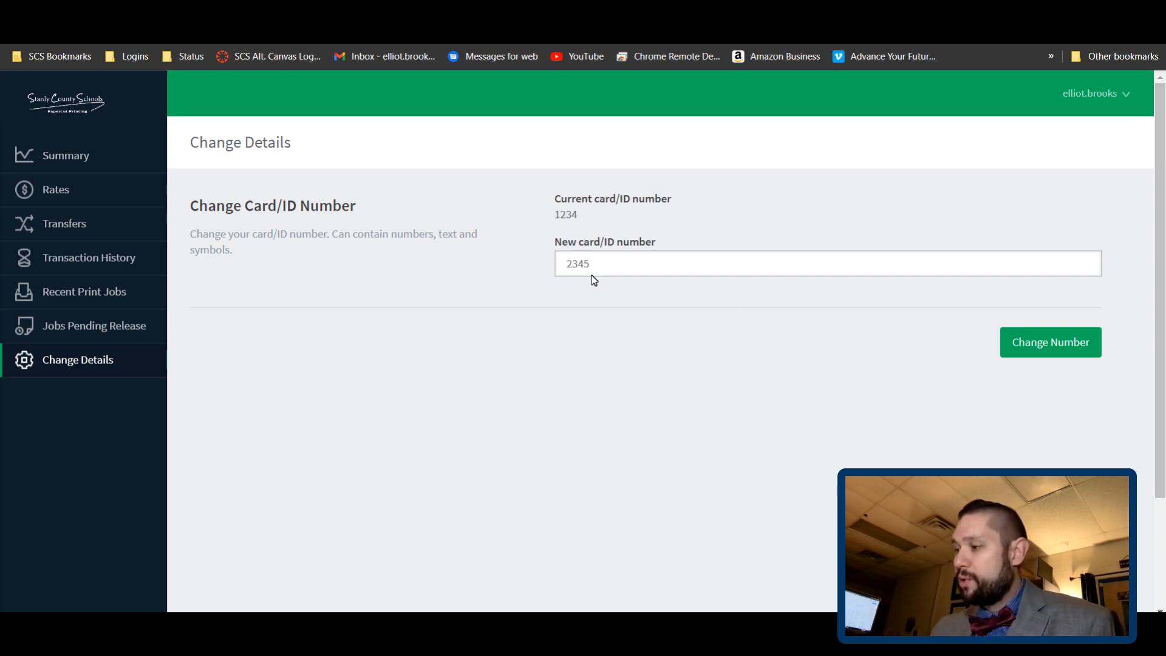
pyautogui.click(1050, 341)
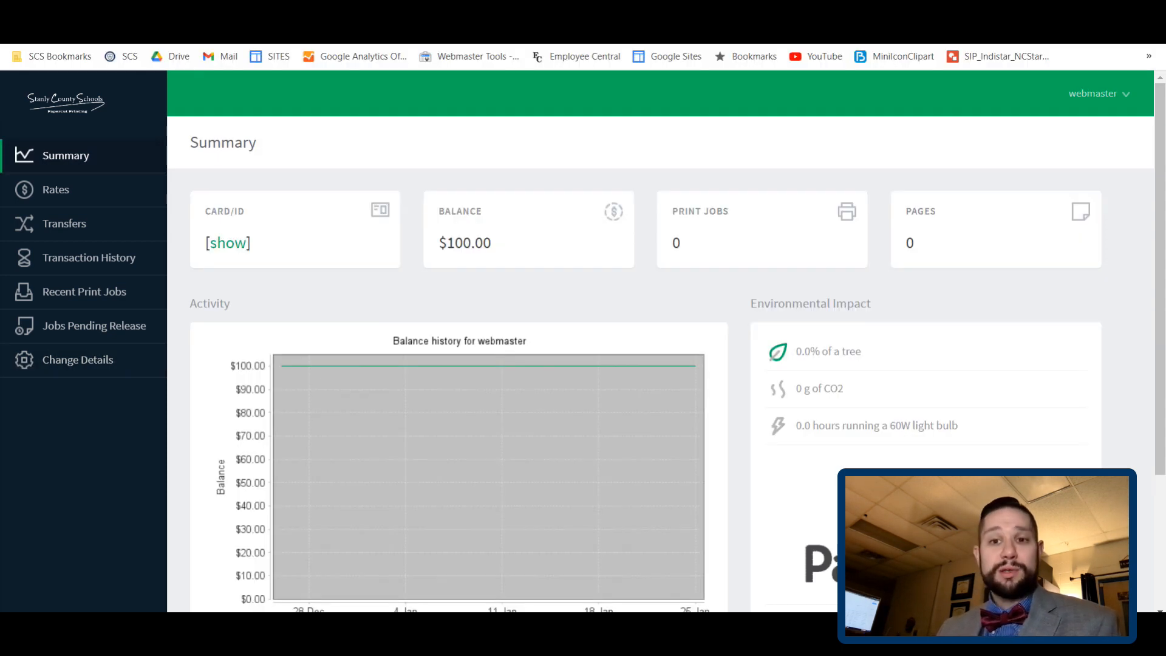
pyautogui.moveTo(77, 359)
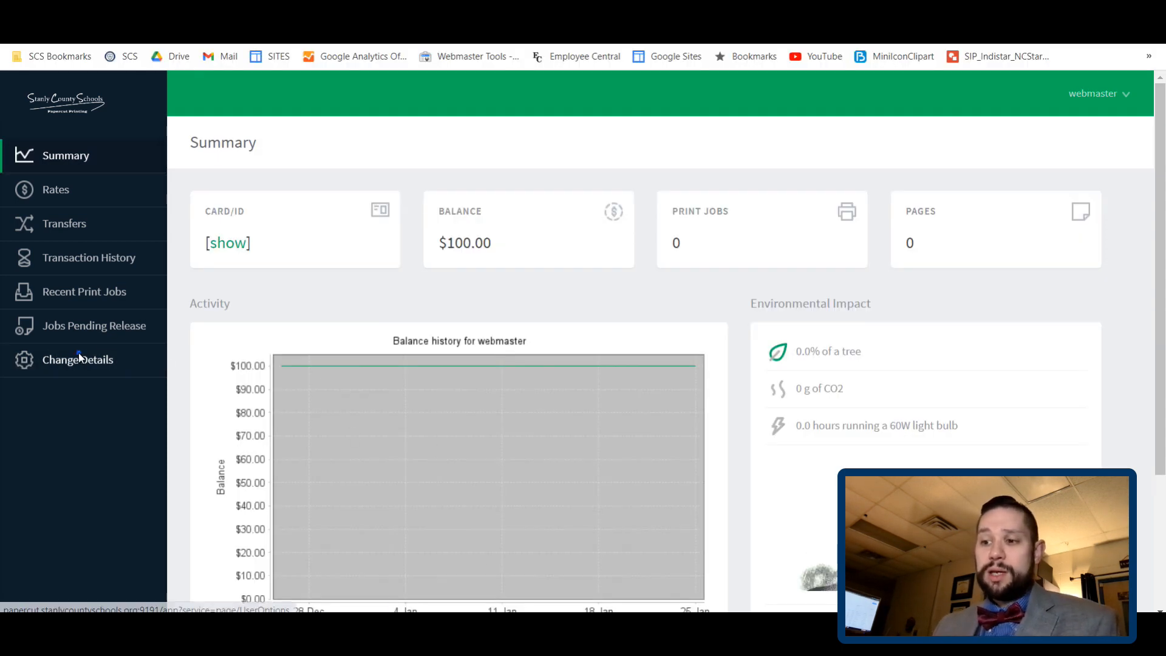
pyautogui.click(77, 359)
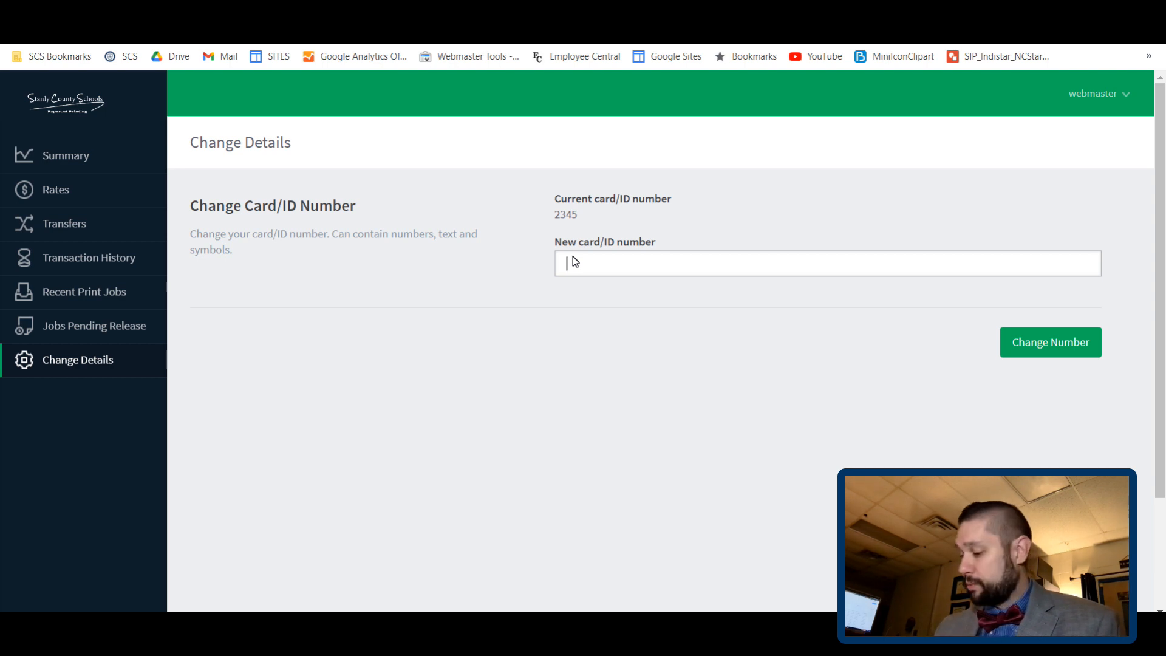
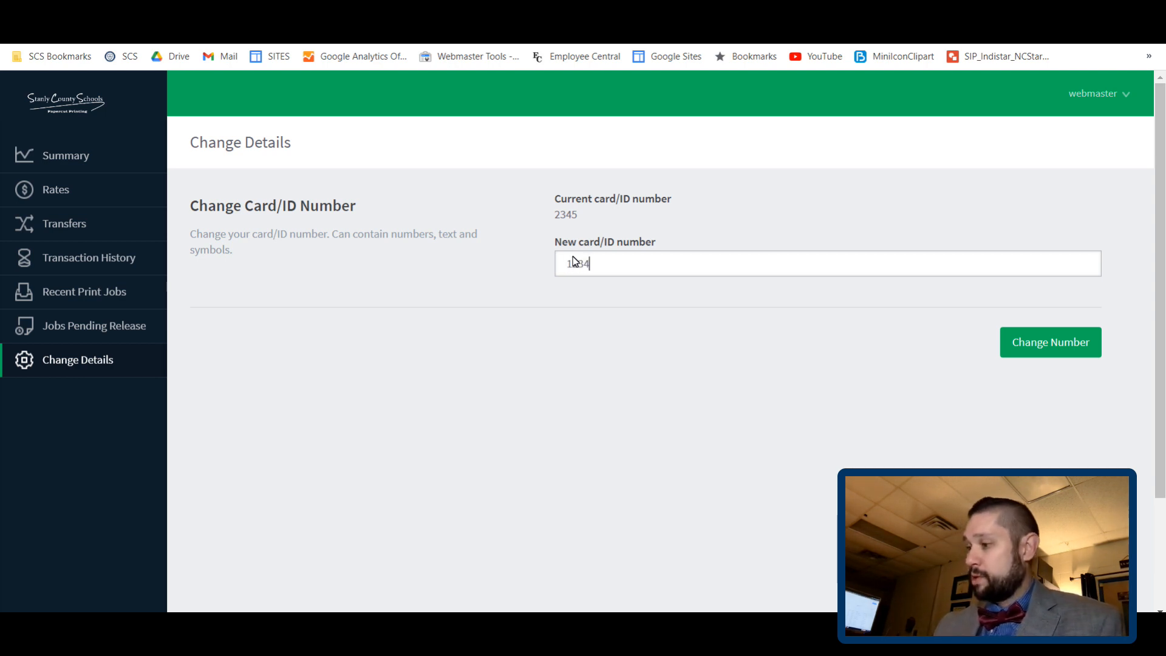
pyautogui.click(1050, 341)
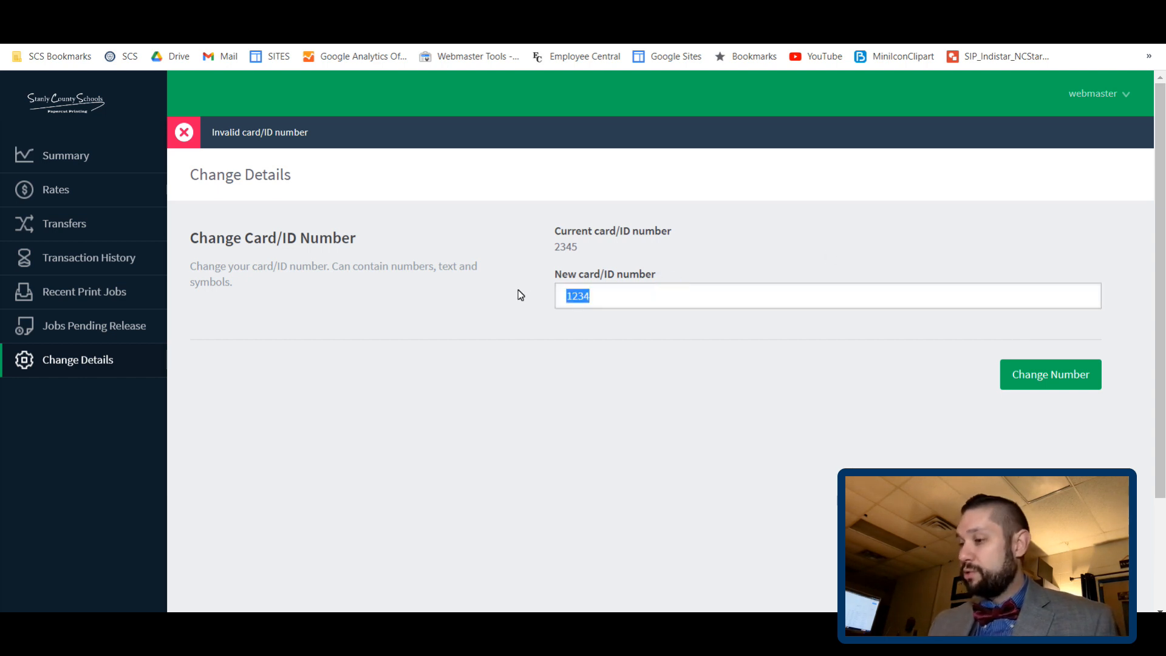
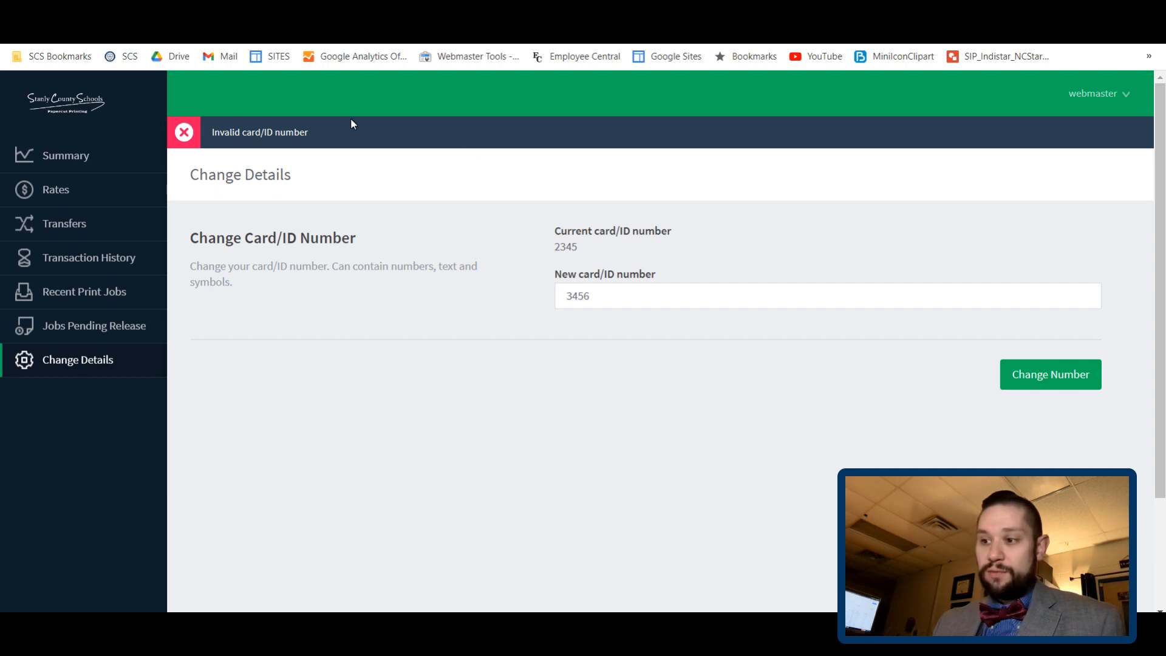
pyautogui.click(670, 295)
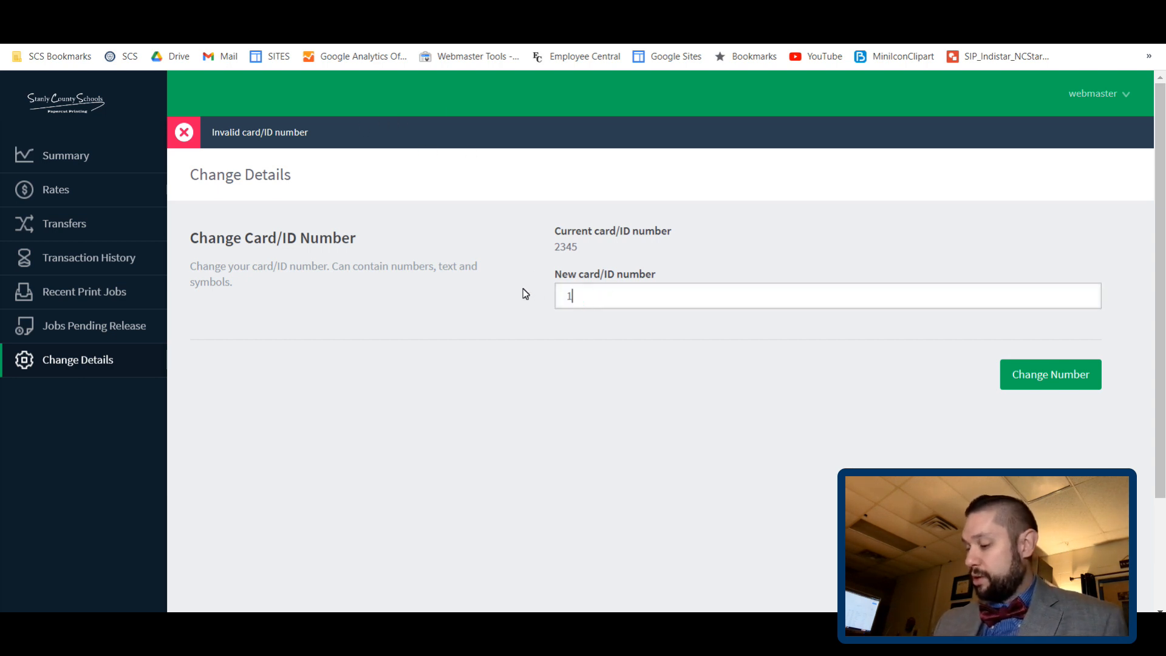
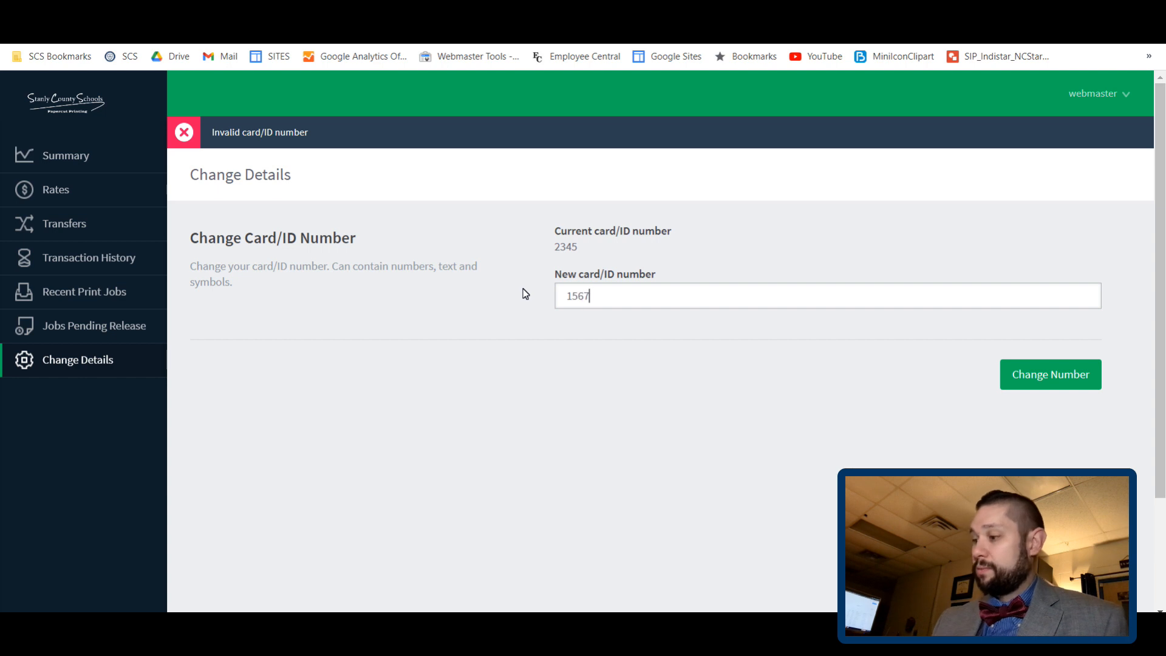
pyautogui.click(1051, 374)
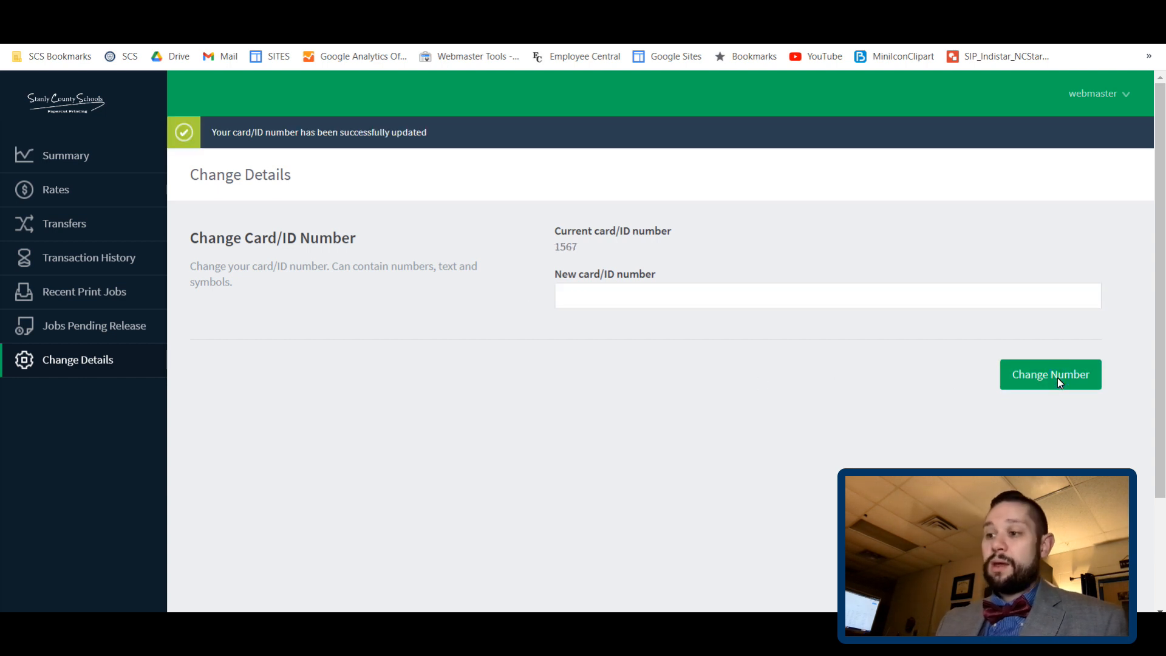